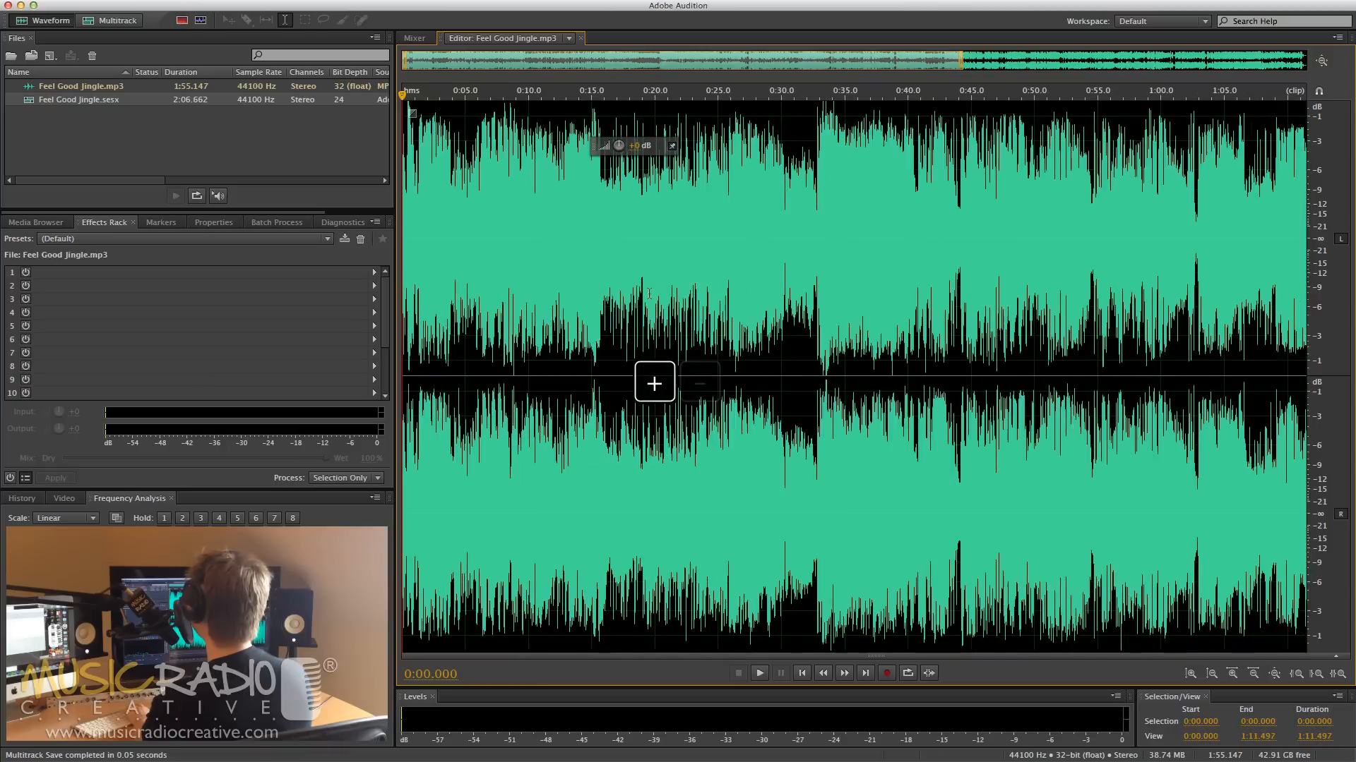
Zoom into the Feel Good Jingle waveform so about one second near 0:14 fills the editor
{"action": "left_click", "coordinate": [699, 382]}
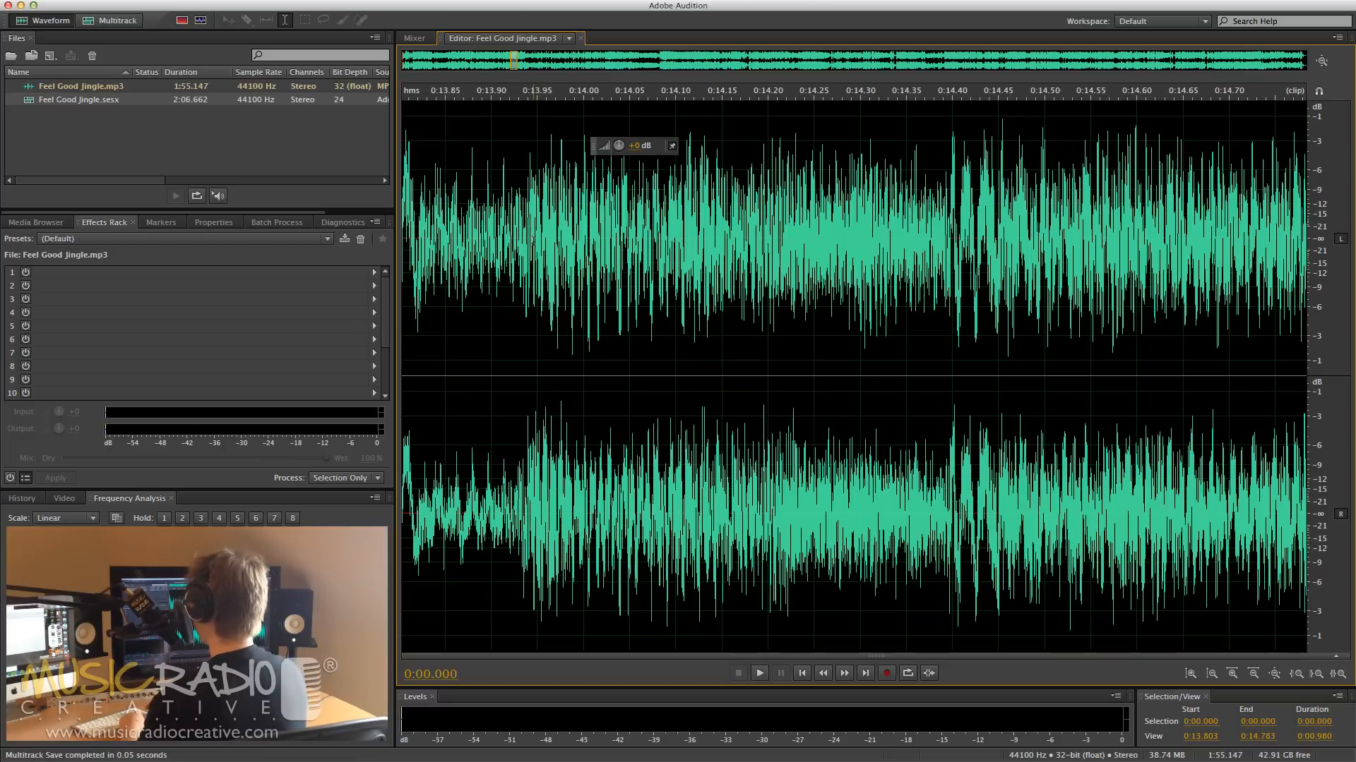
Trim a few milliseconds off the jingle's start and zoom out to the full 1:55.126 file
{"action": "key", "text": "cmd+\\"}
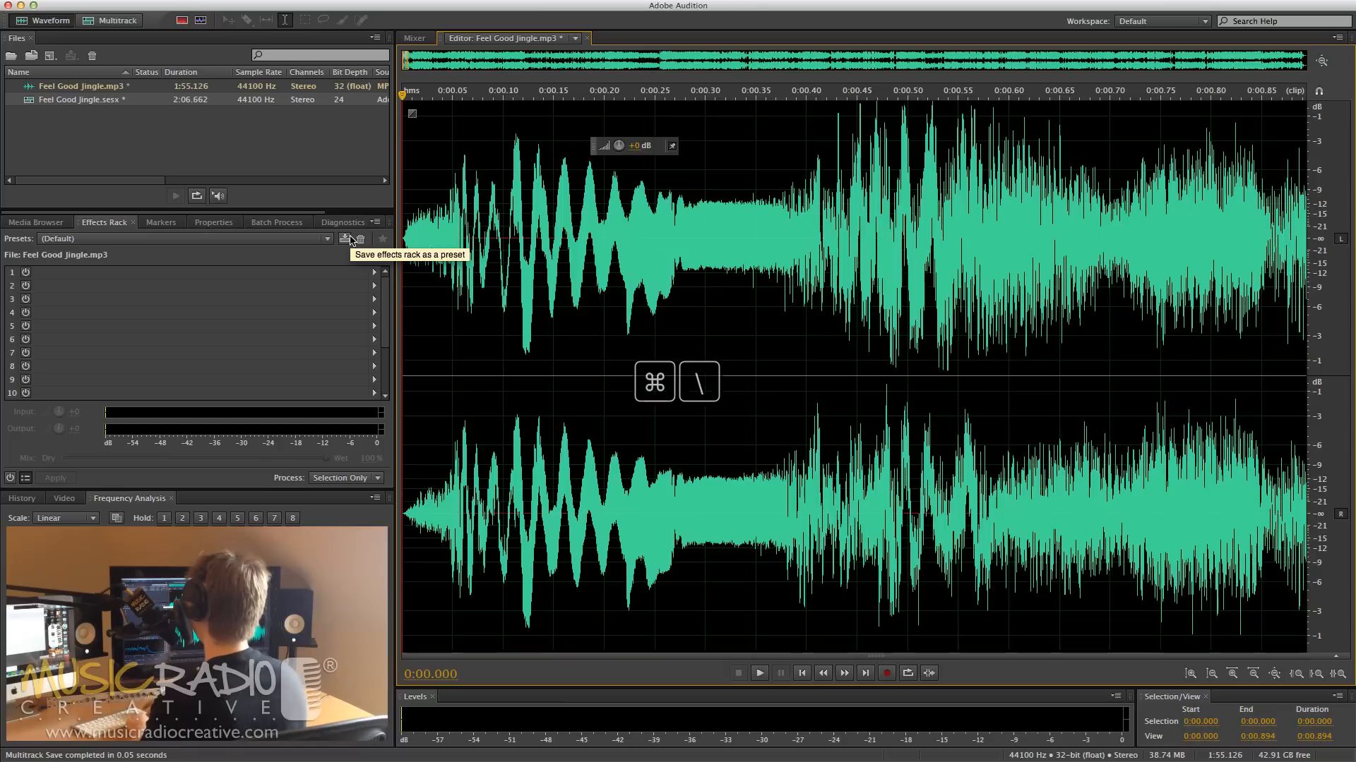
{"action": "key", "text": "cmd+\\"}
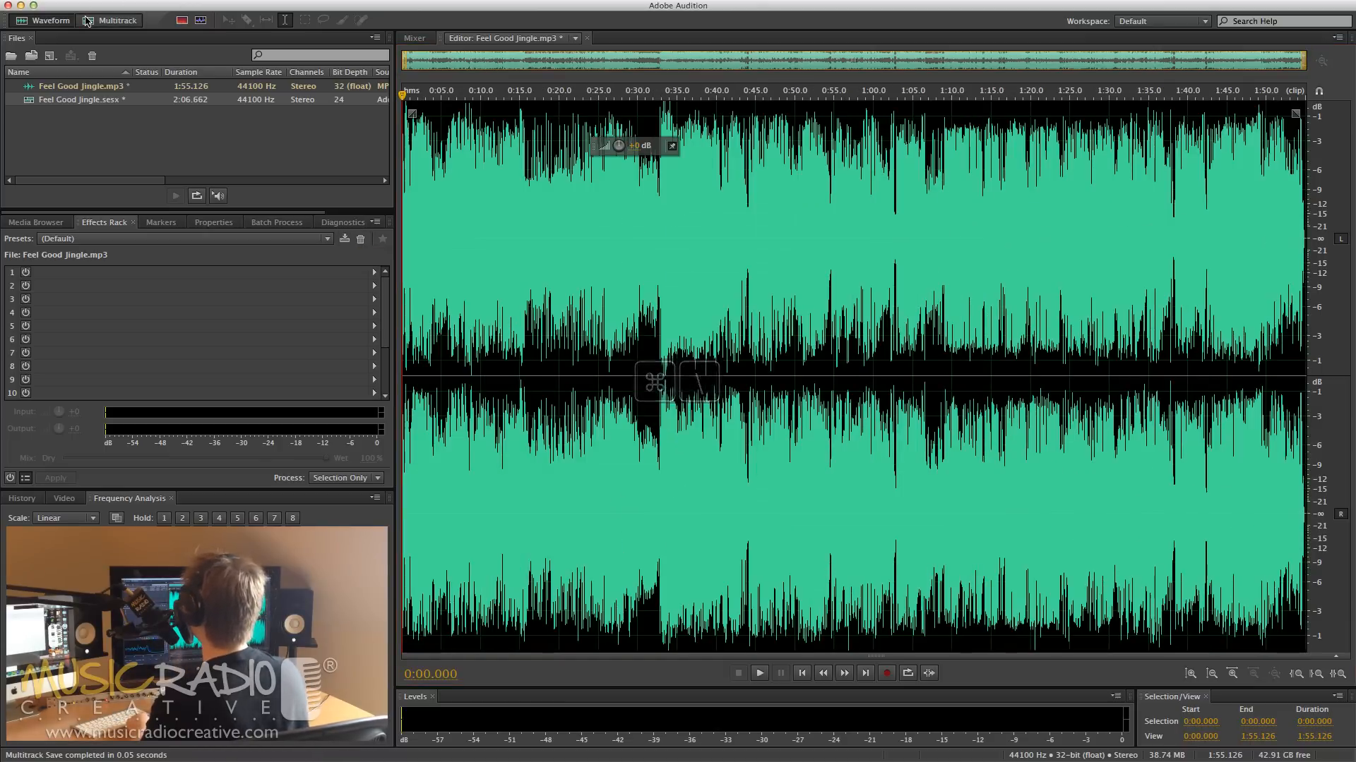
Switch to the Feel Good Jingle multitrack session and zoom out to its full timeline
{"action": "left_click", "coordinate": [118, 19]}
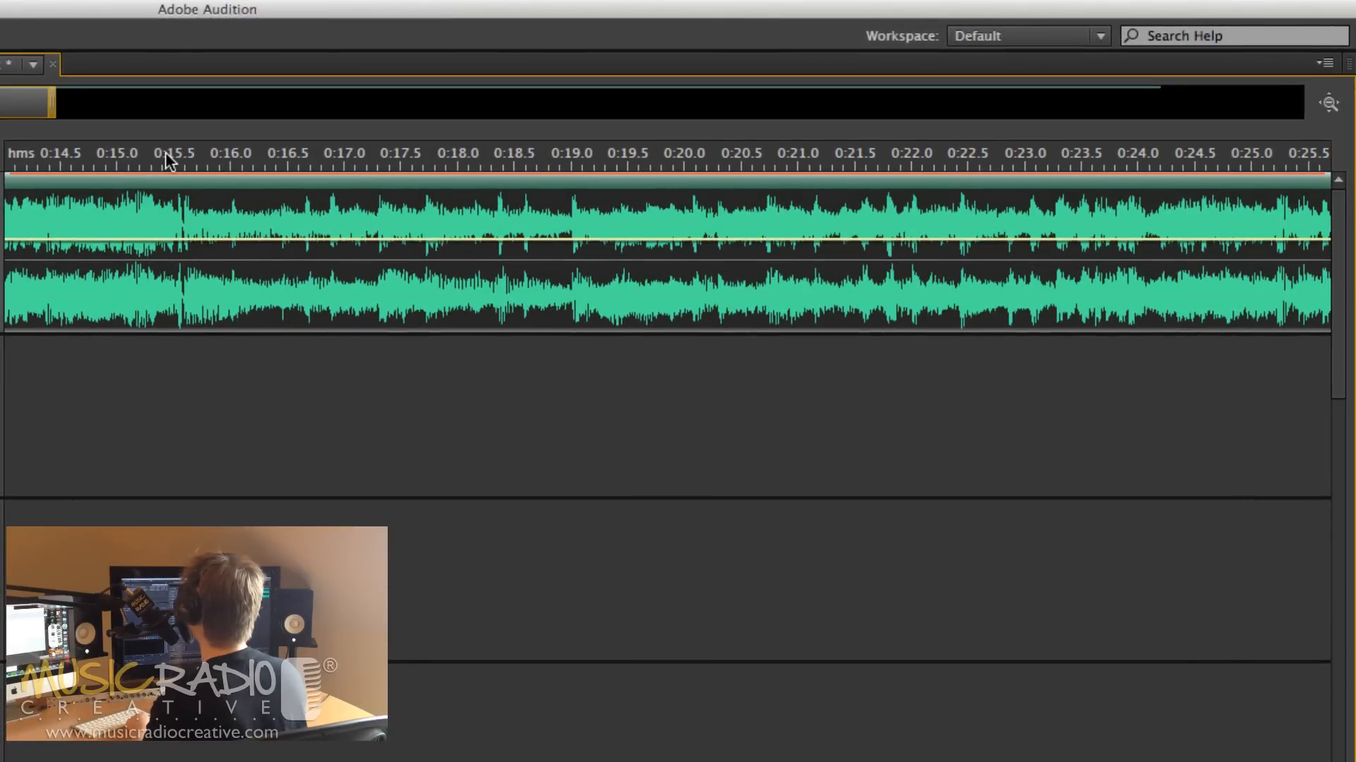
{"action": "left_click", "coordinate": [115, 20]}
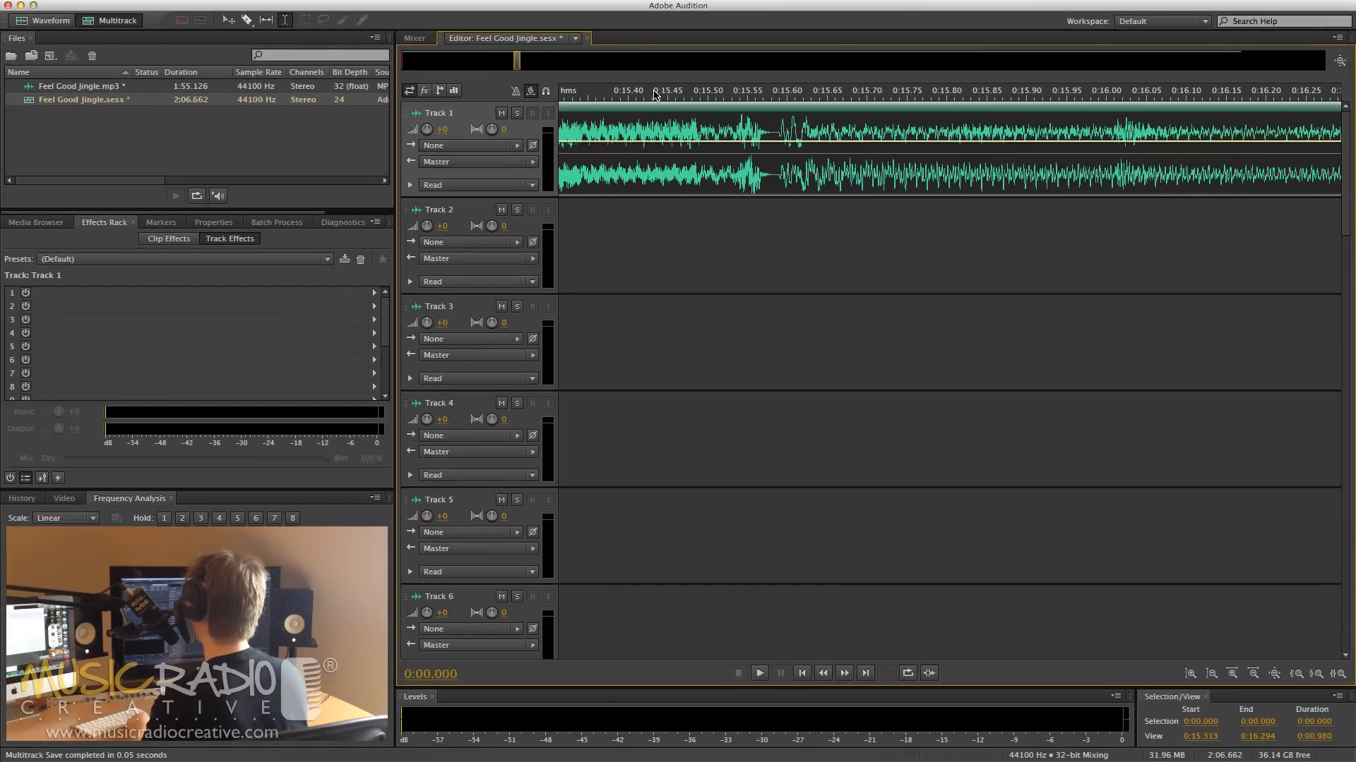
{"action": "key", "text": "cmd+\\"}
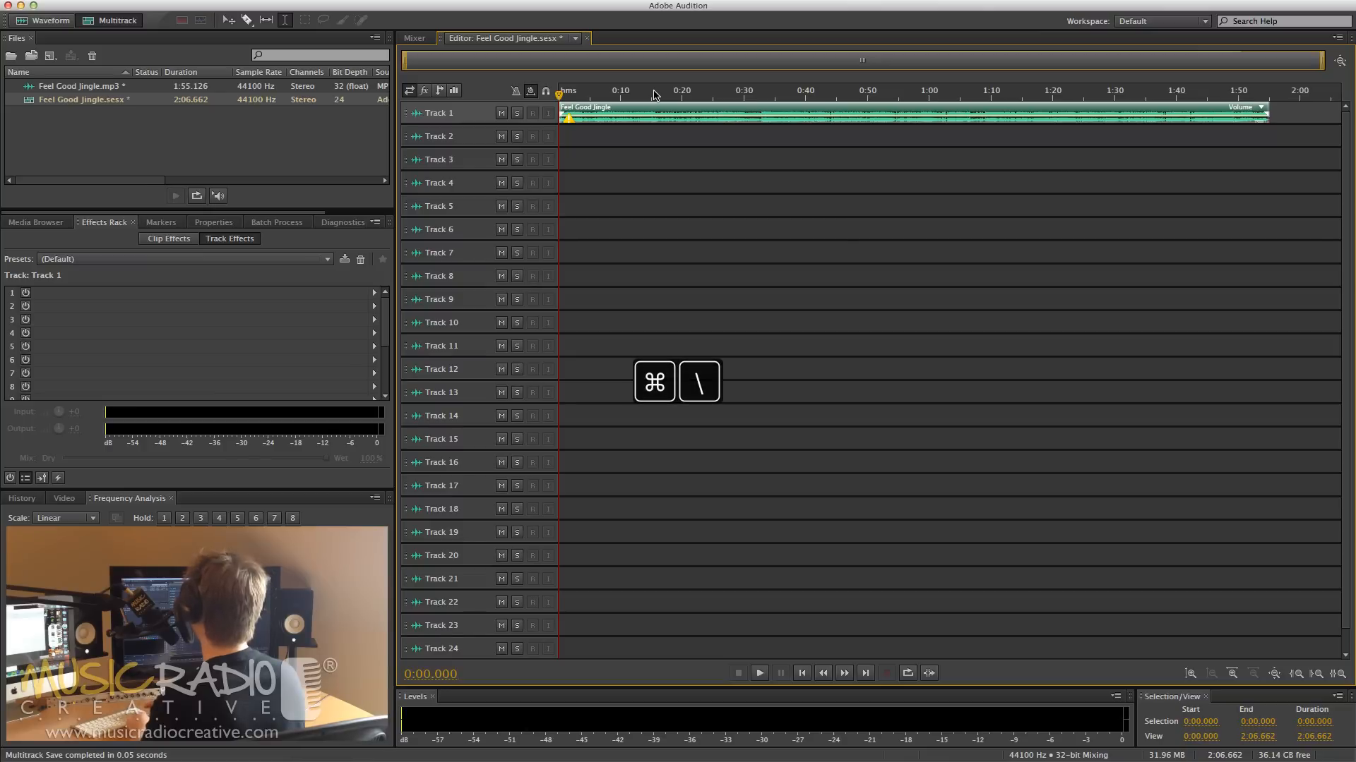